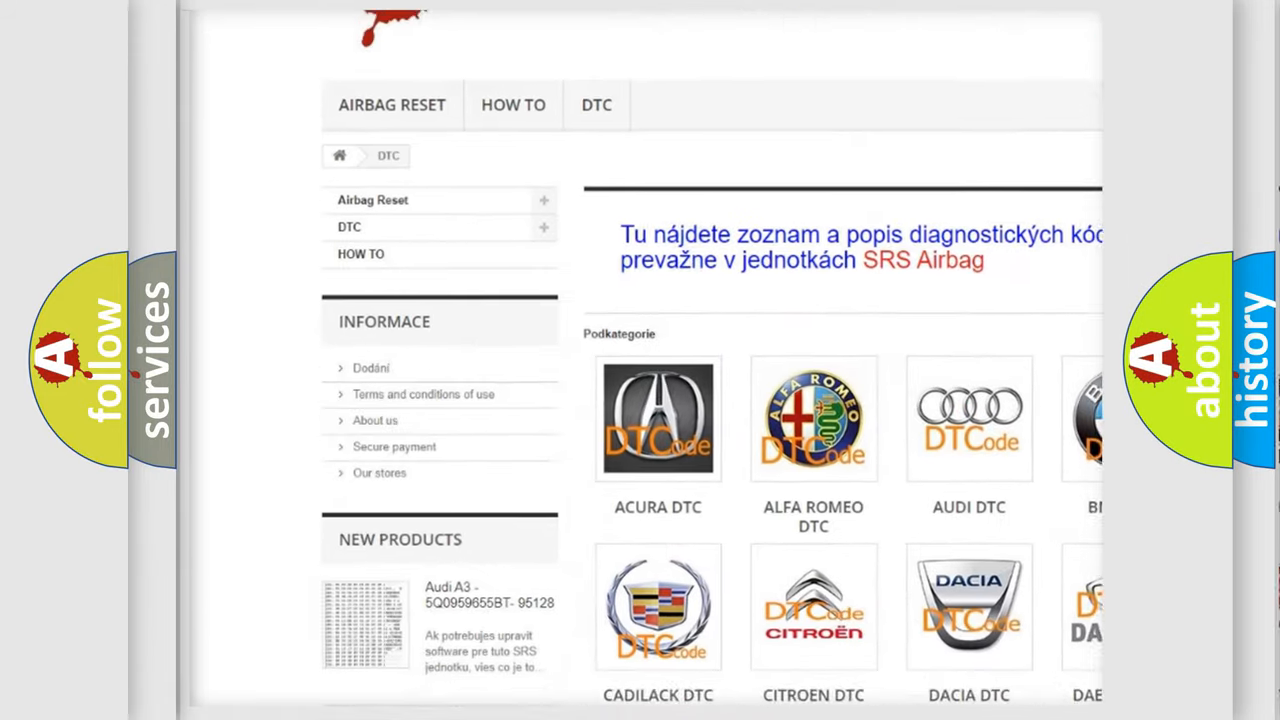
scroll("down", 3)
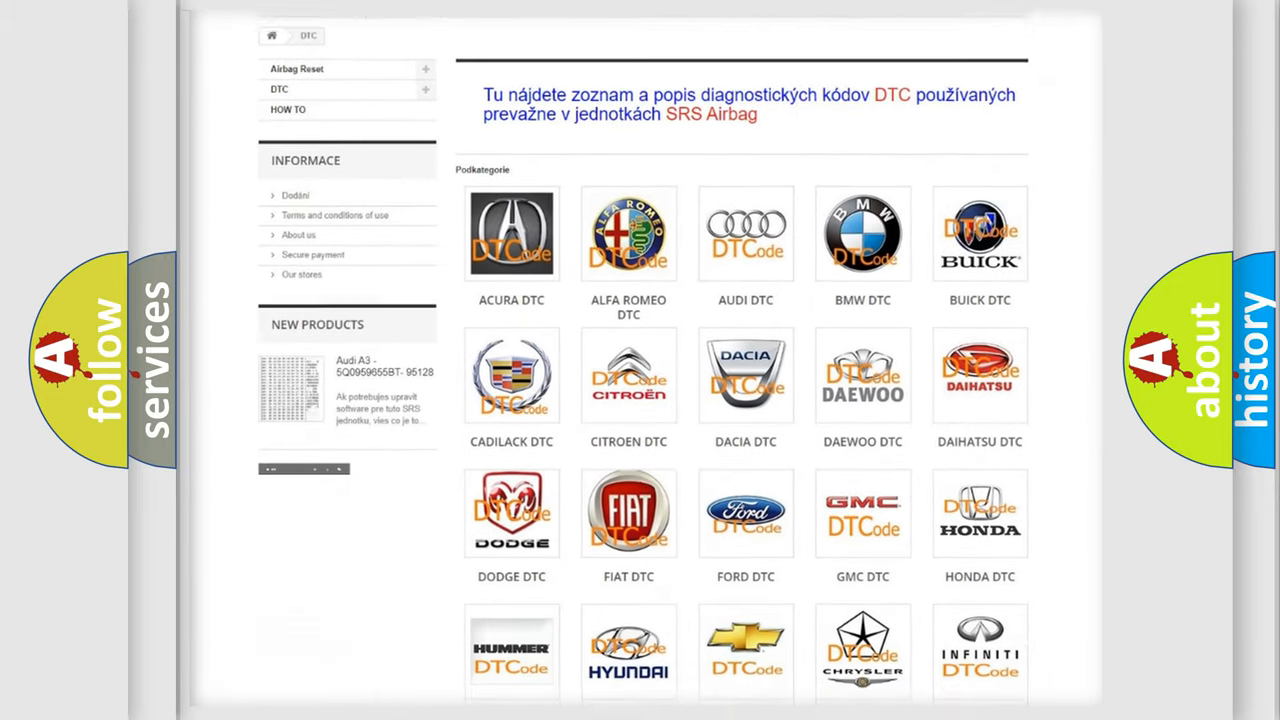
scroll("down", 3)
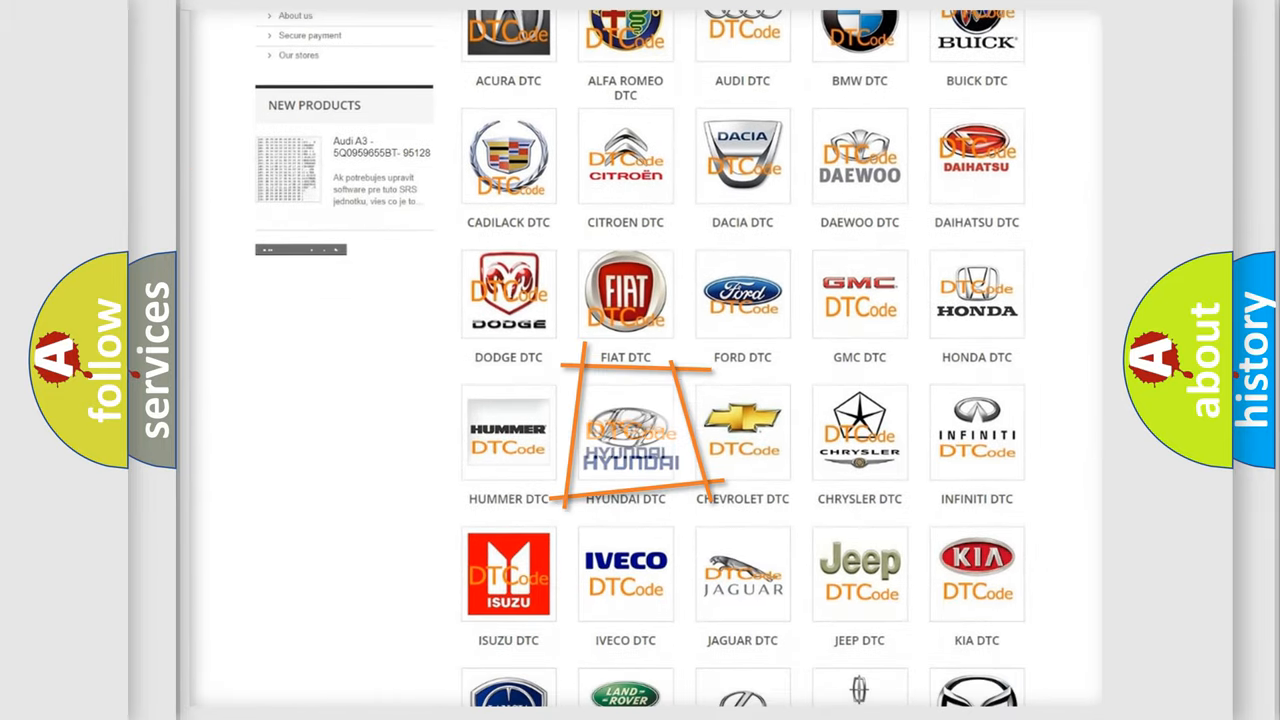